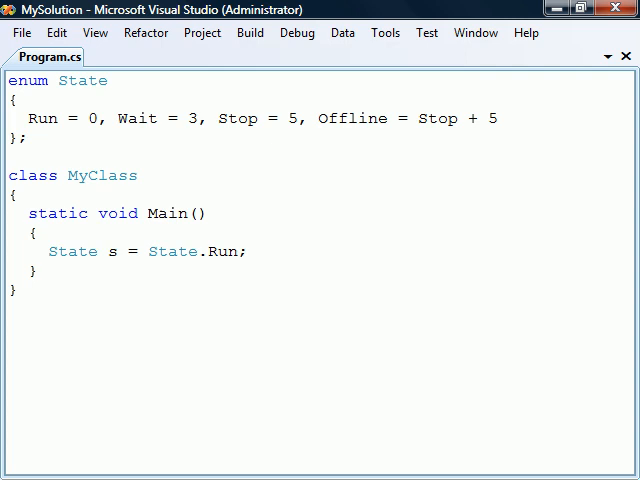
type(": byte")
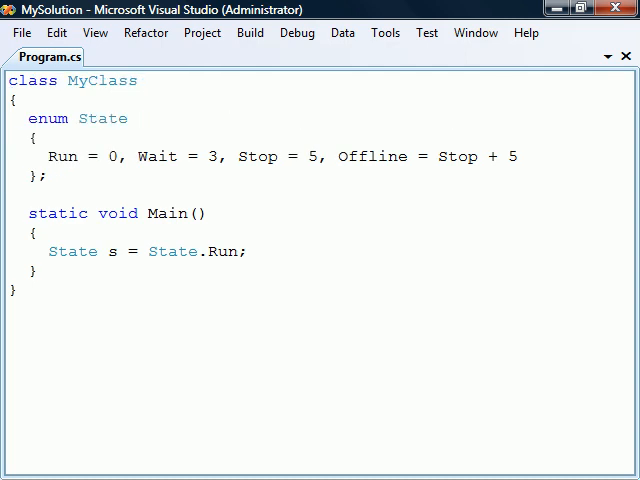
type("private")
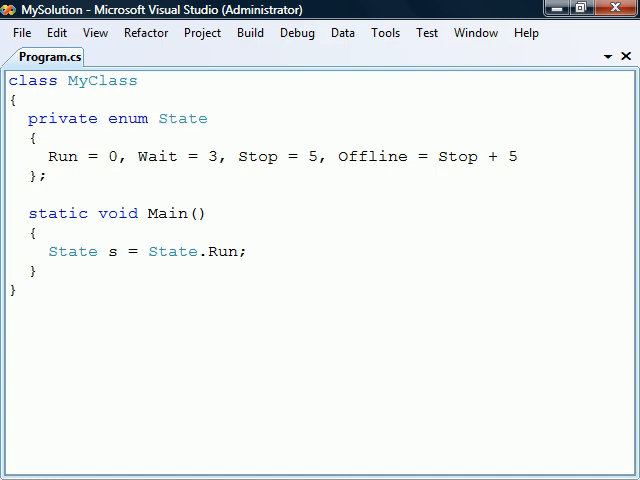
type("int i = (int)s; // 0")
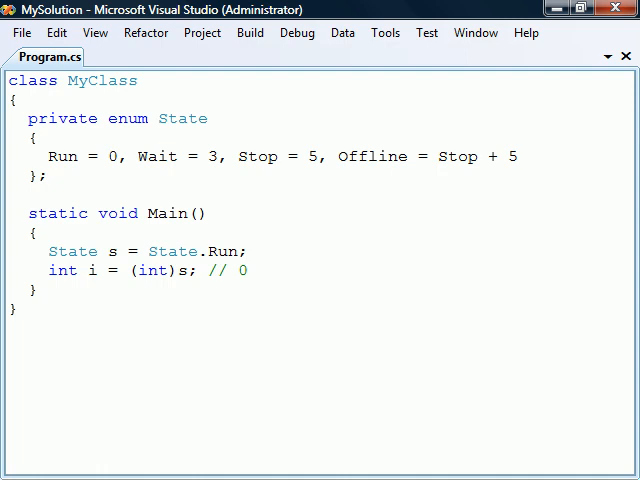
type("string t = s.ToString(); // Run")
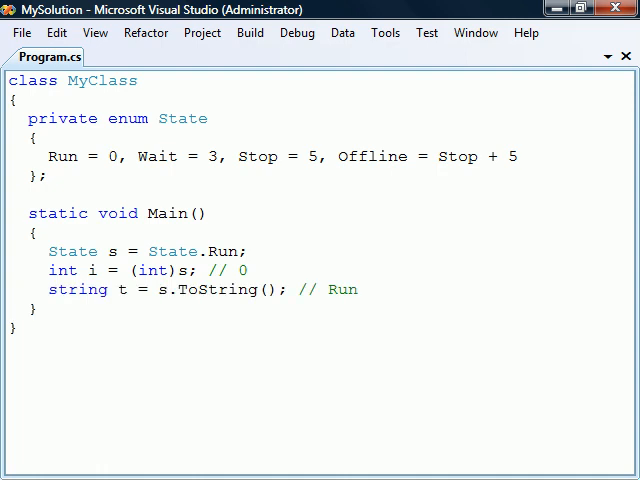
type("System.Enum.")
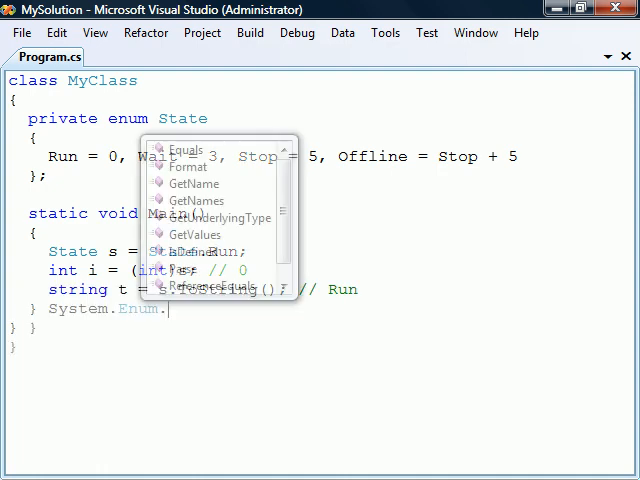